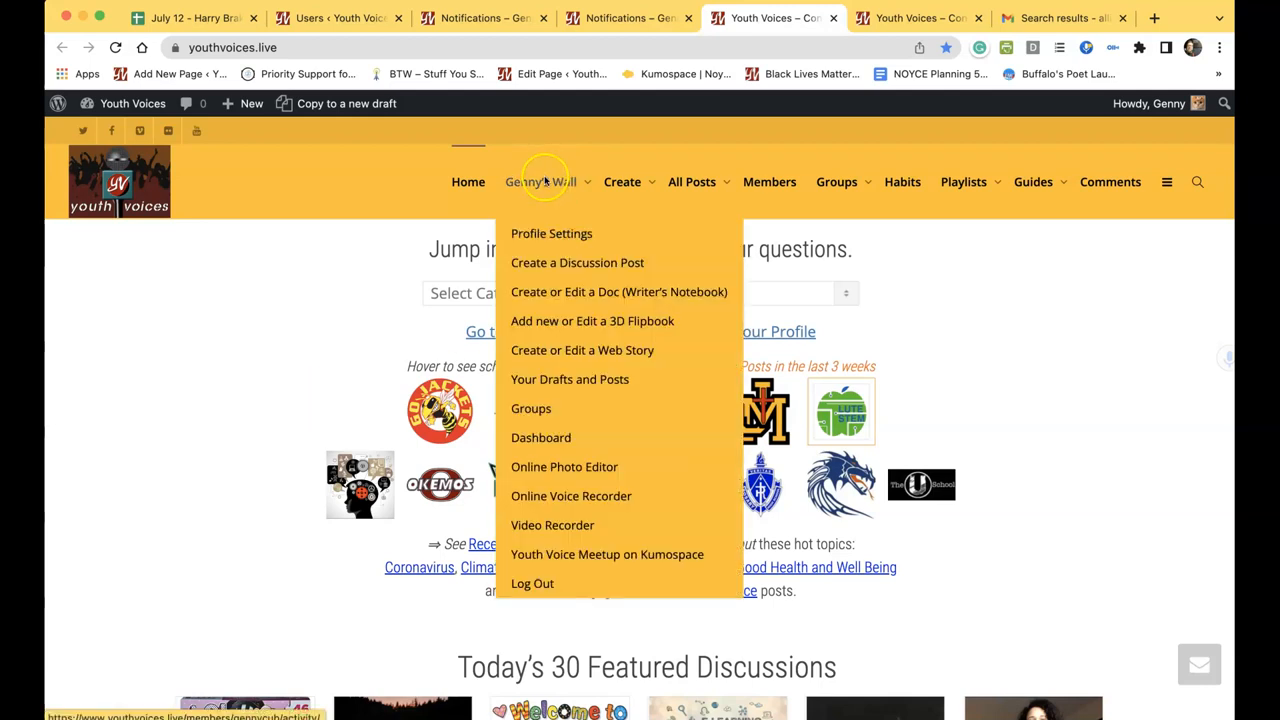
Dismiss the 'Welcome to the block editor' guide and bring up the three-dot Options menu.
left_click(622, 181)
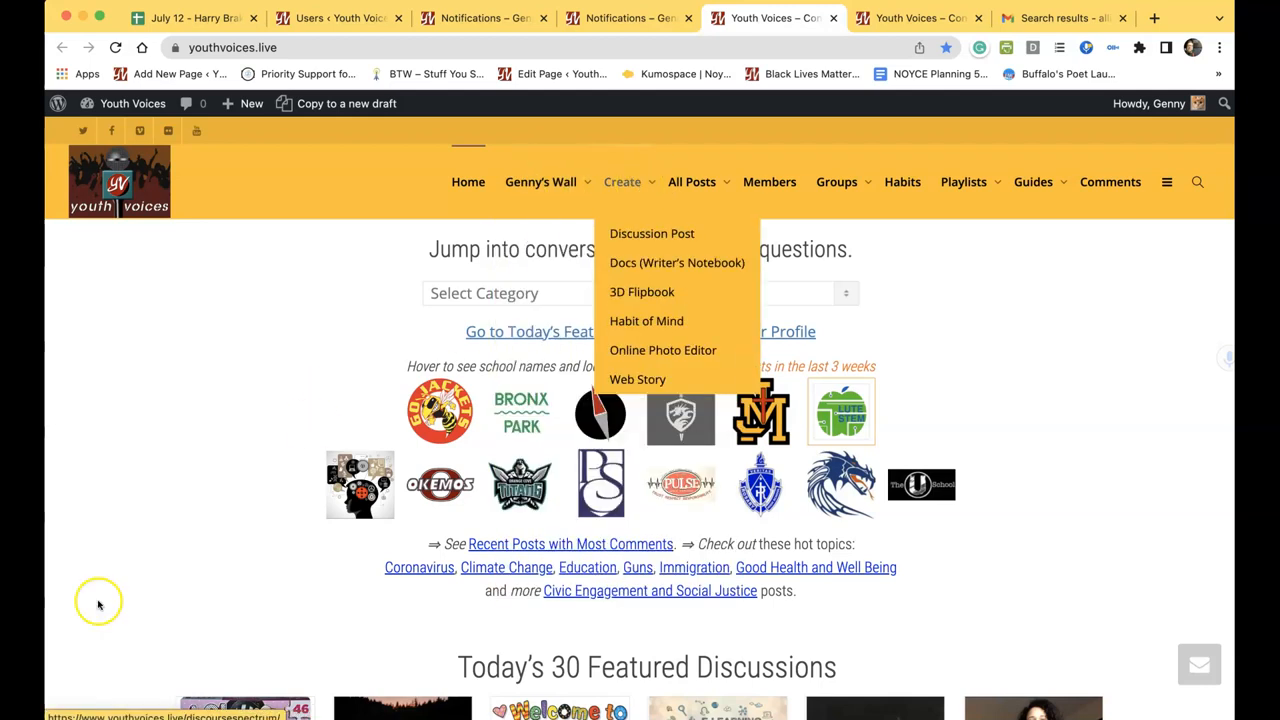
left_click(98, 600)
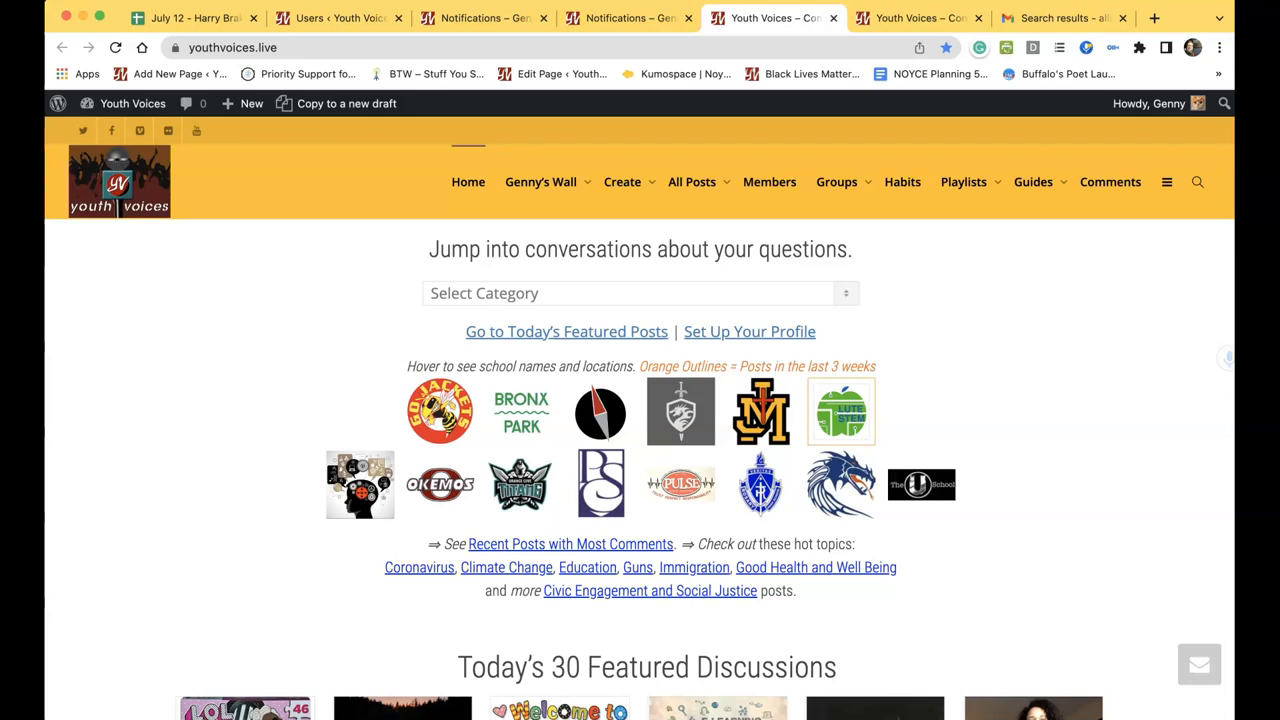
left_click(540, 181)
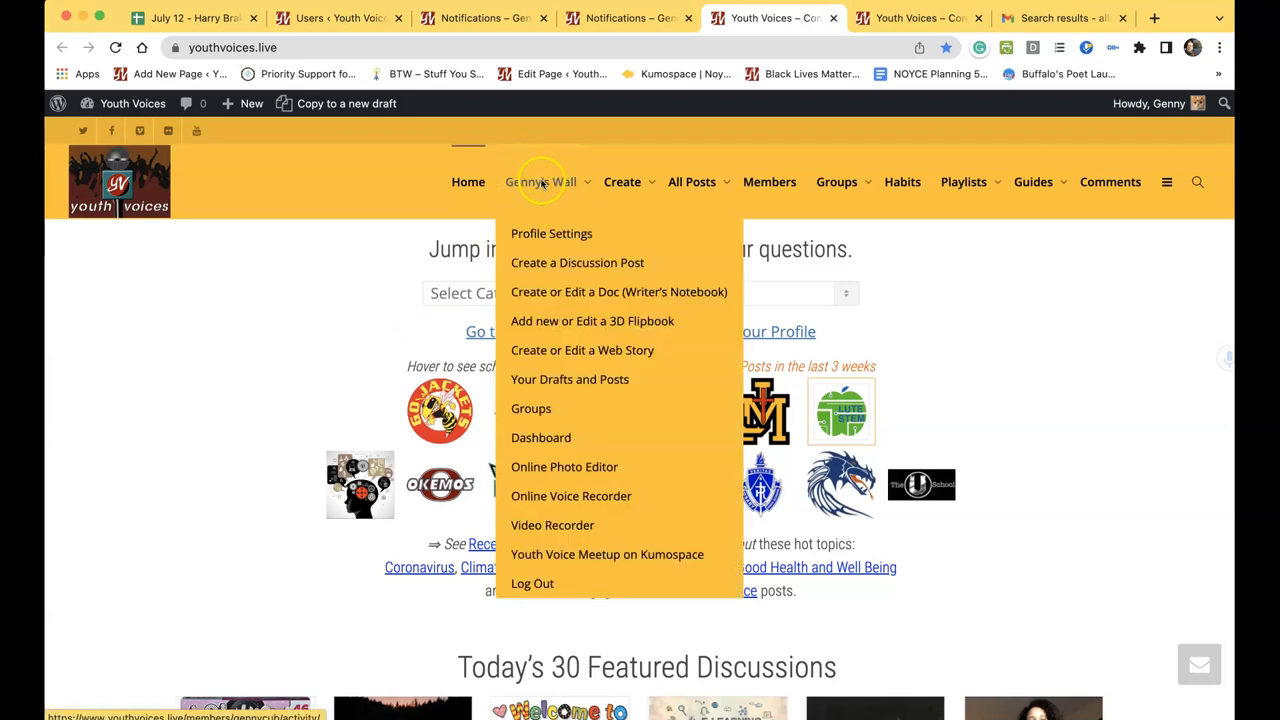
left_click(622, 181)
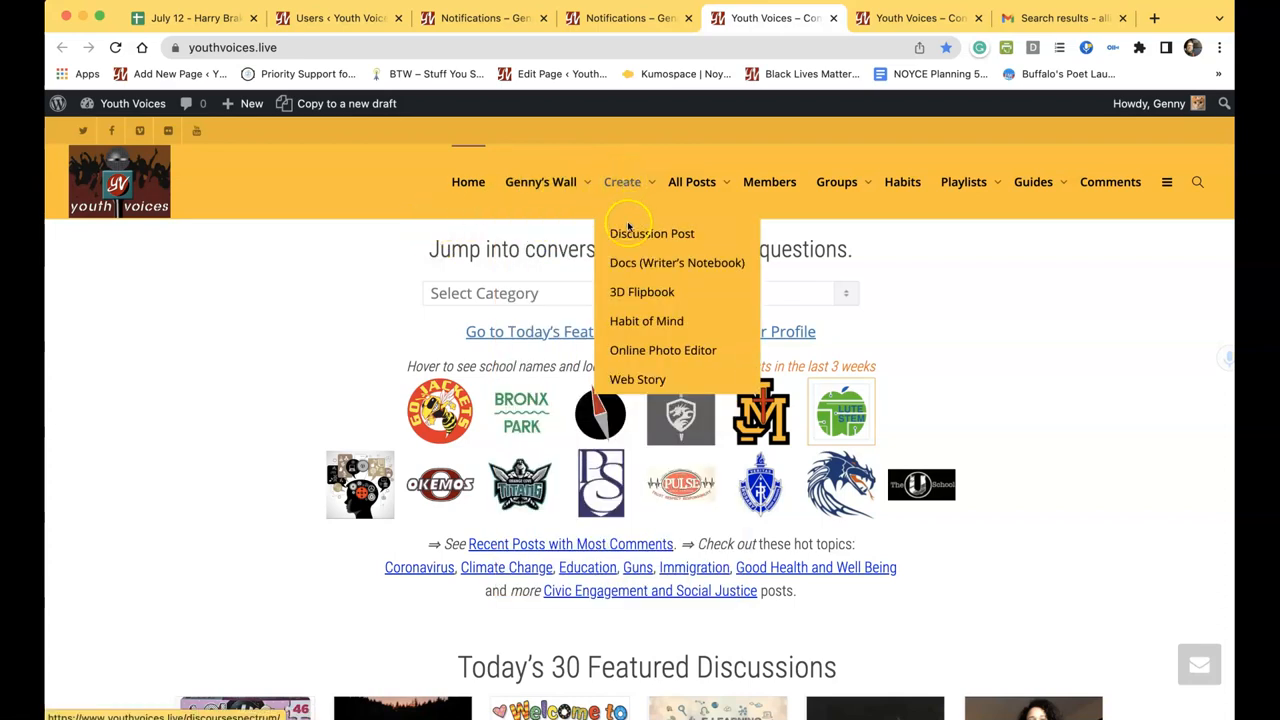
left_click(651, 233)
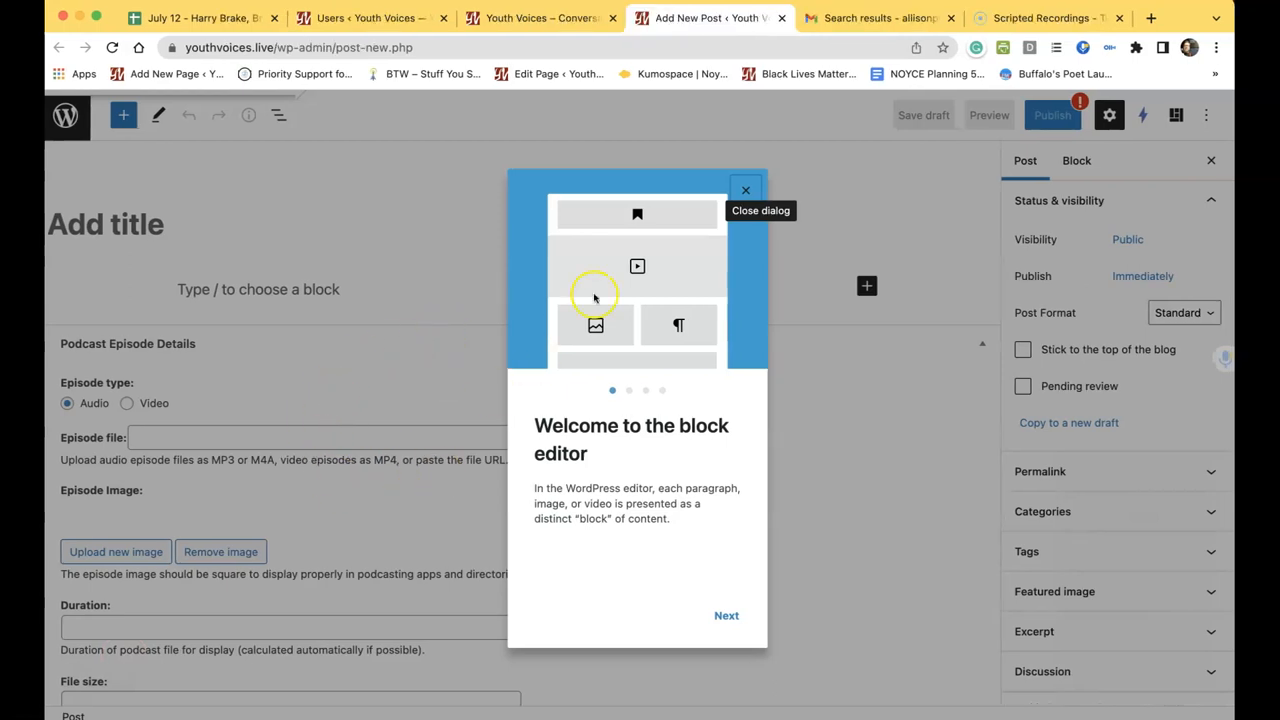
left_click(745, 190)
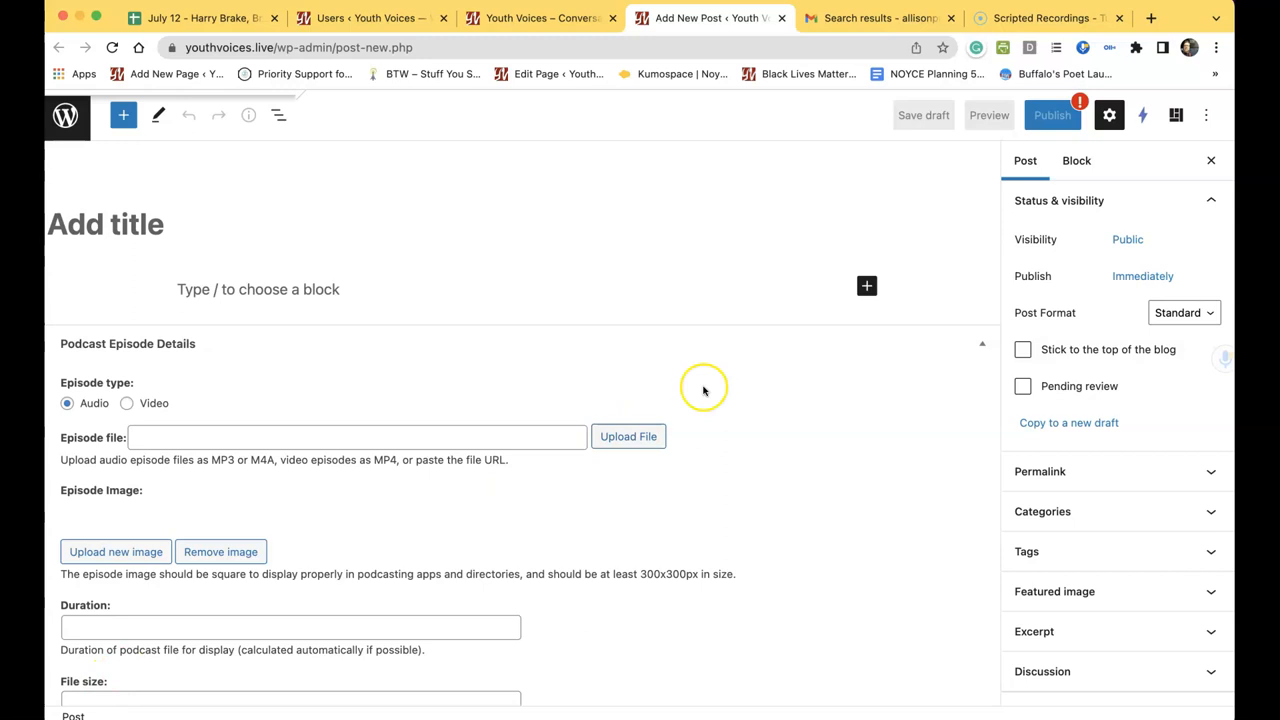
mouse_move(1206, 115)
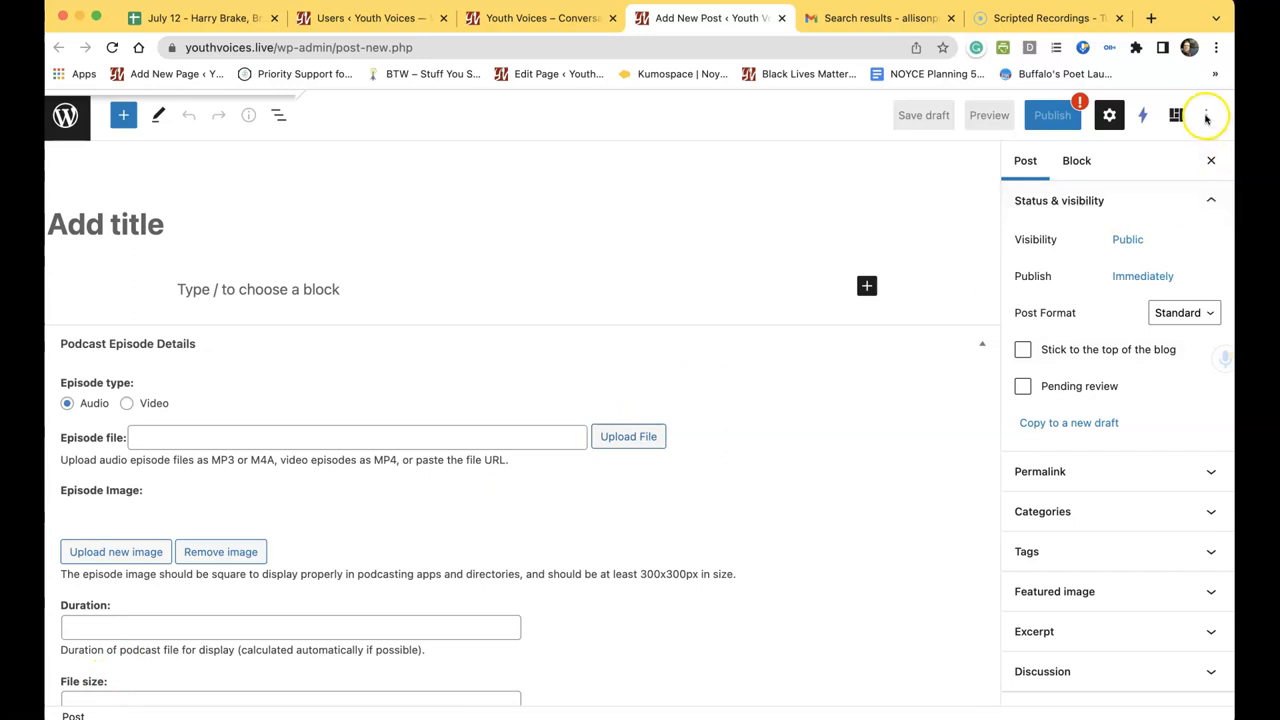
left_click(1207, 115)
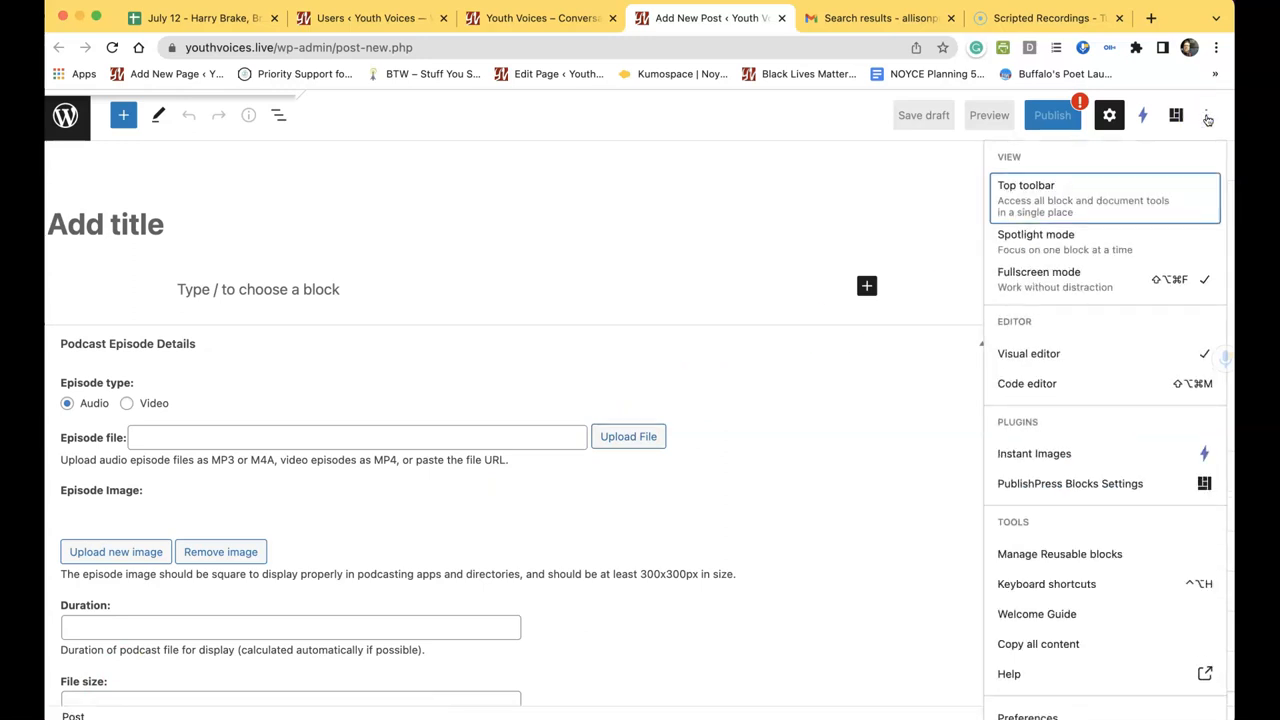
mouse_move(1104, 362)
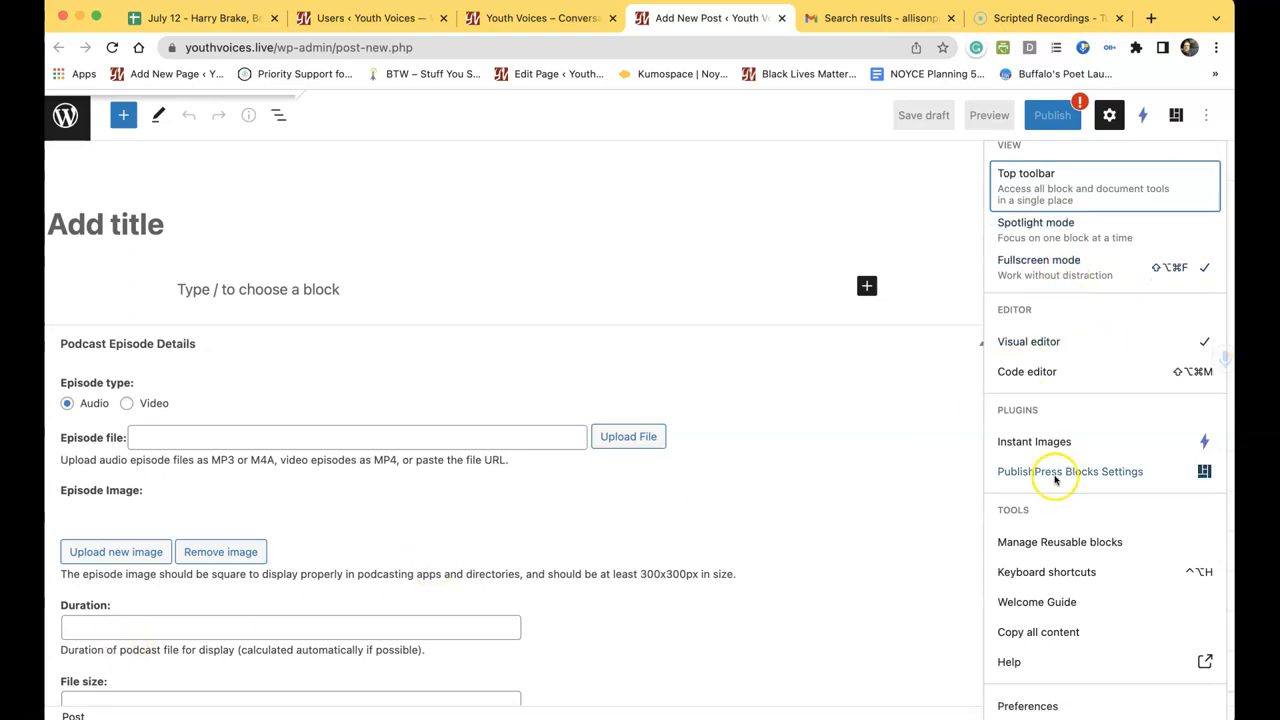
mouse_move(1027, 706)
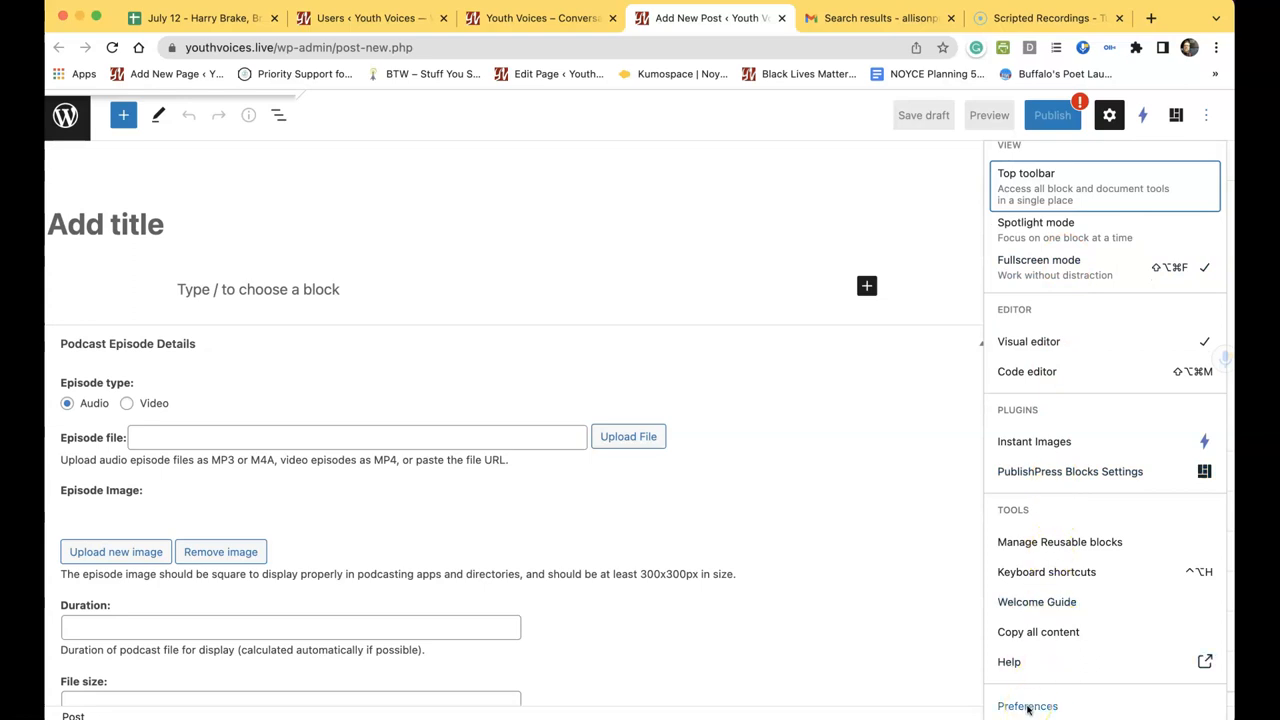
Turn on Reduce the interface and Spotlight mode in the editor Preferences.
left_click(1027, 705)
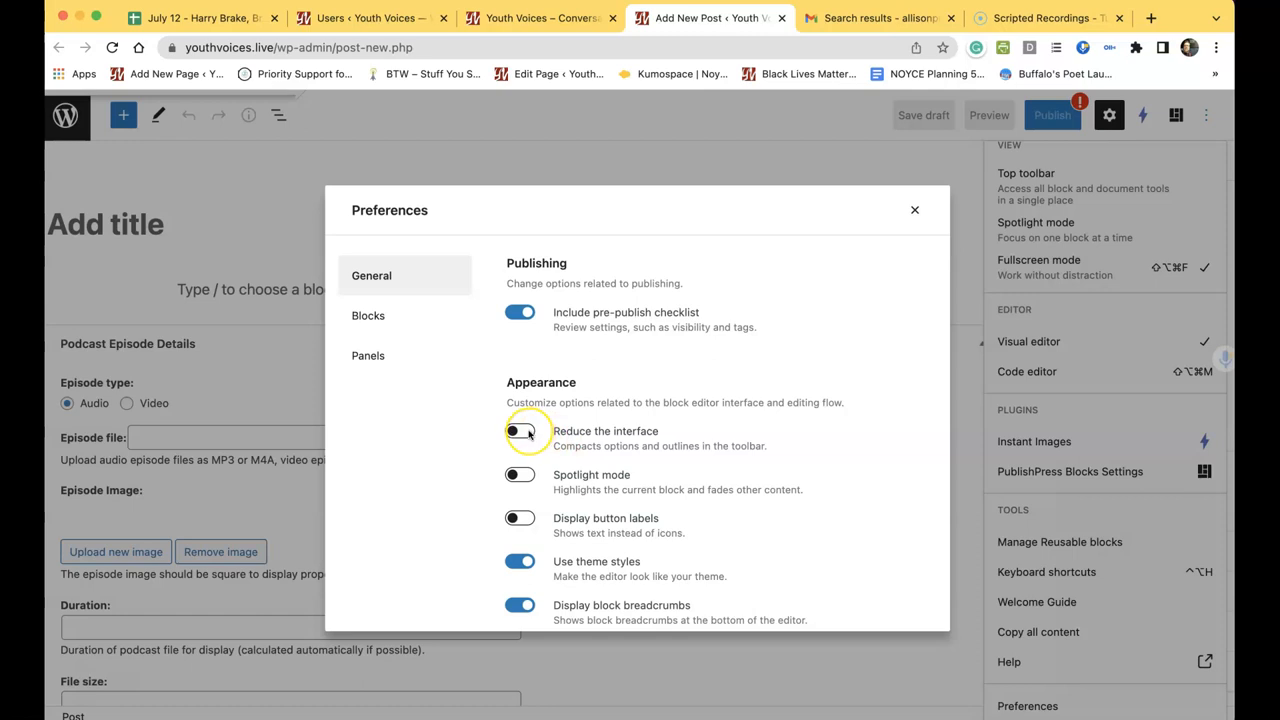
left_click(520, 431)
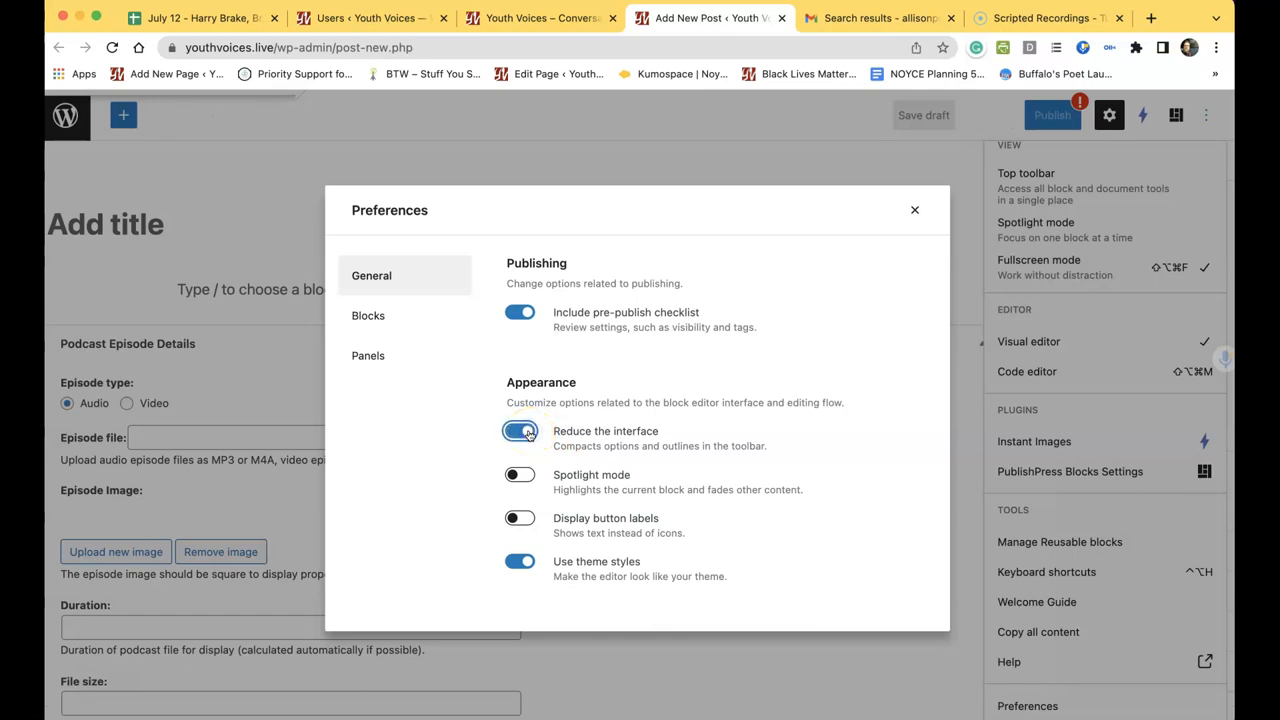
left_click(520, 474)
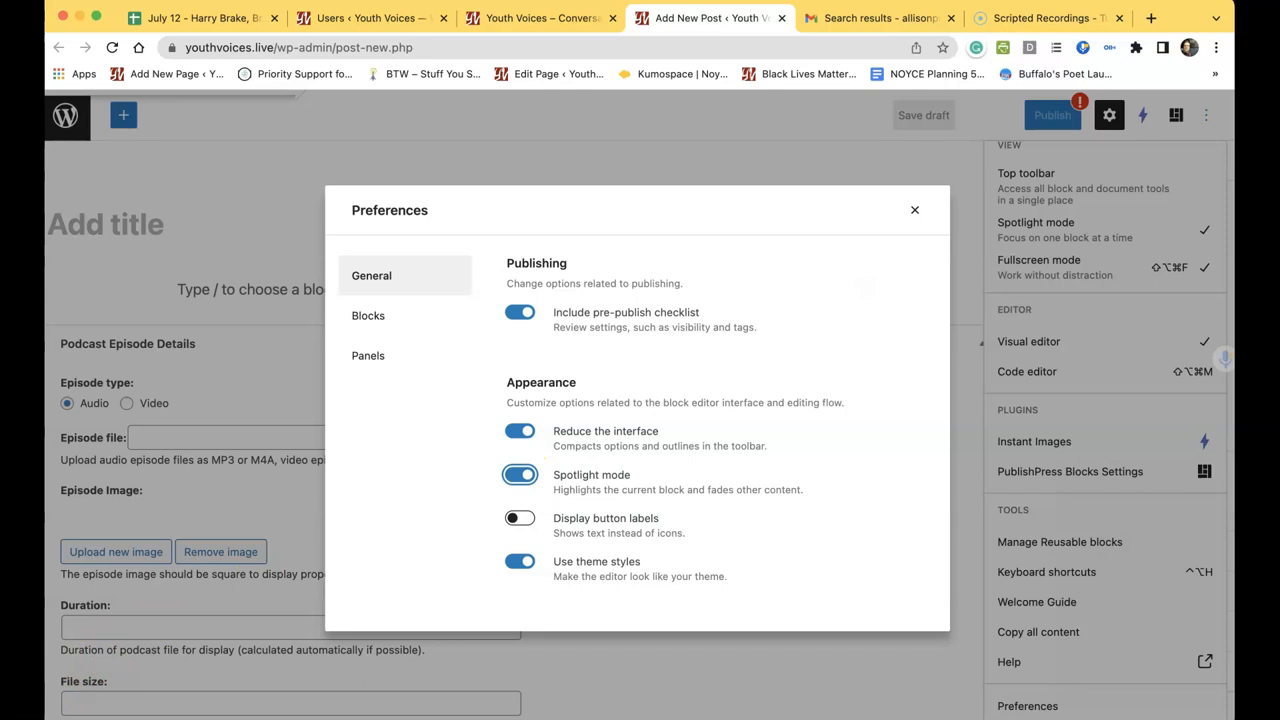
left_click(368, 315)
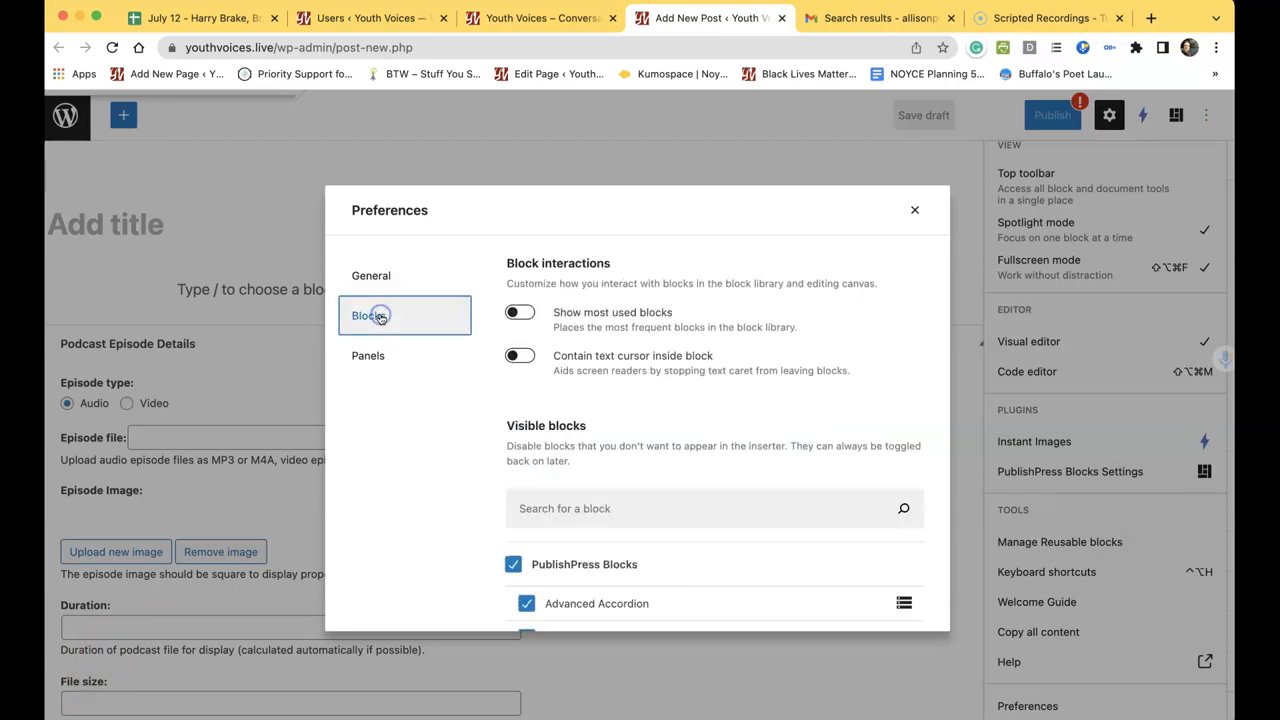
Enable Show most used blocks and Contain text cursor inside block.
left_click(519, 312)
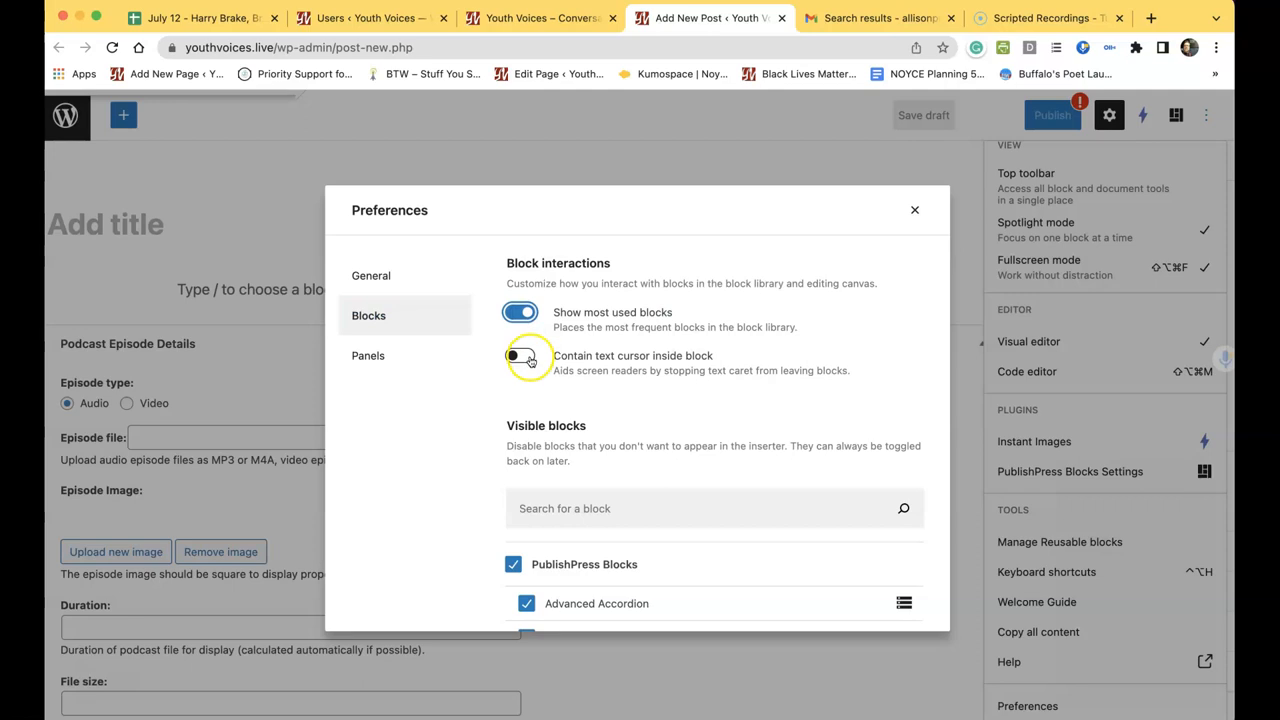
left_click(520, 356)
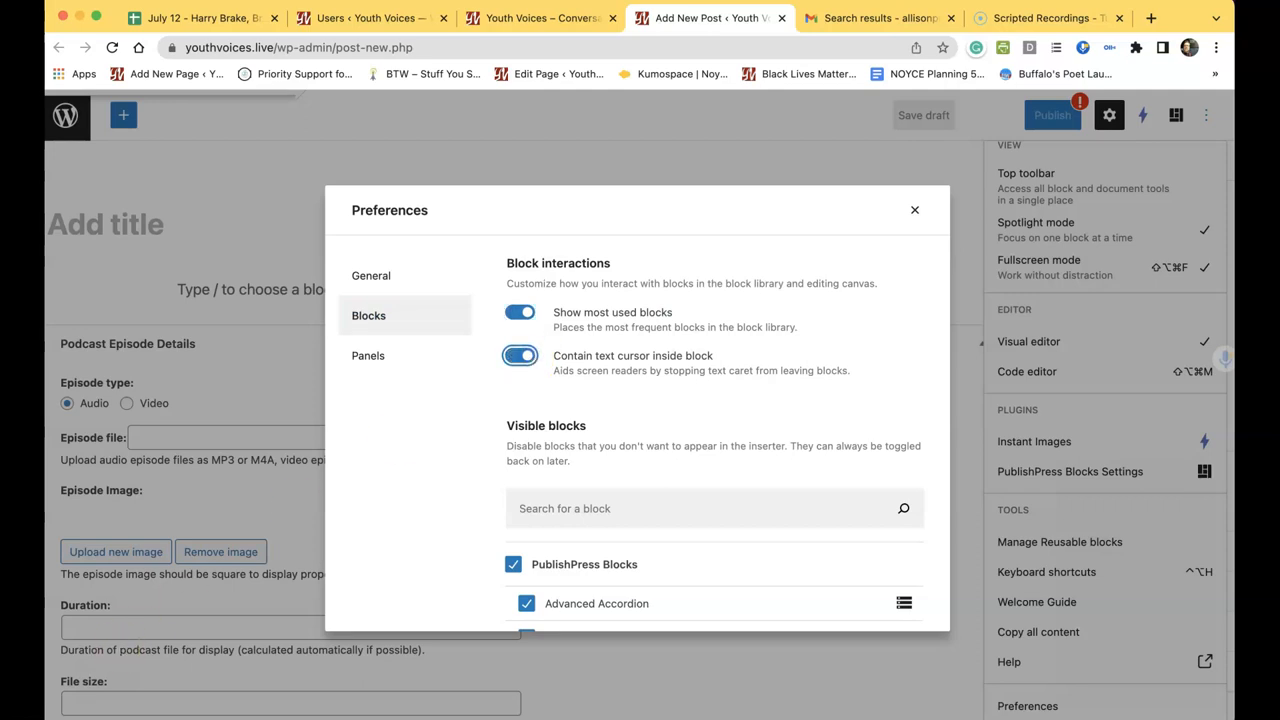
left_click(368, 355)
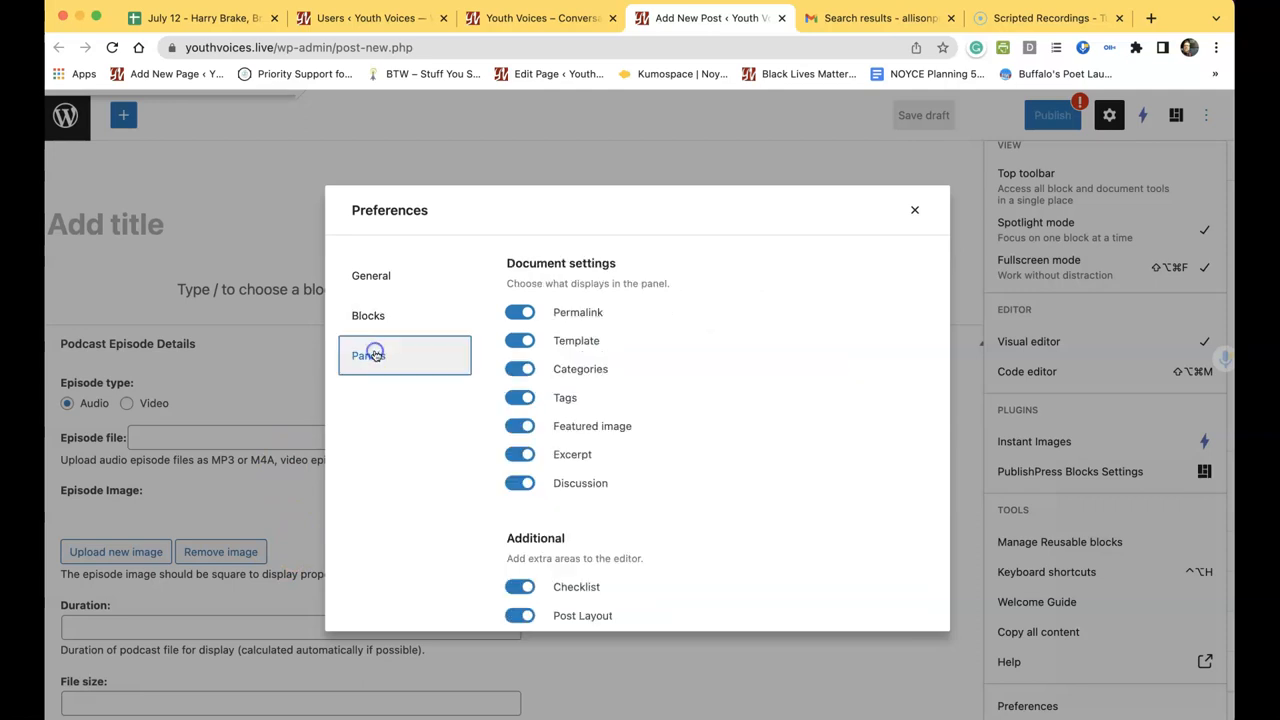
Hide the Permalink, Template, Reset Ratings and Theme General settings panels.
left_click(520, 311)
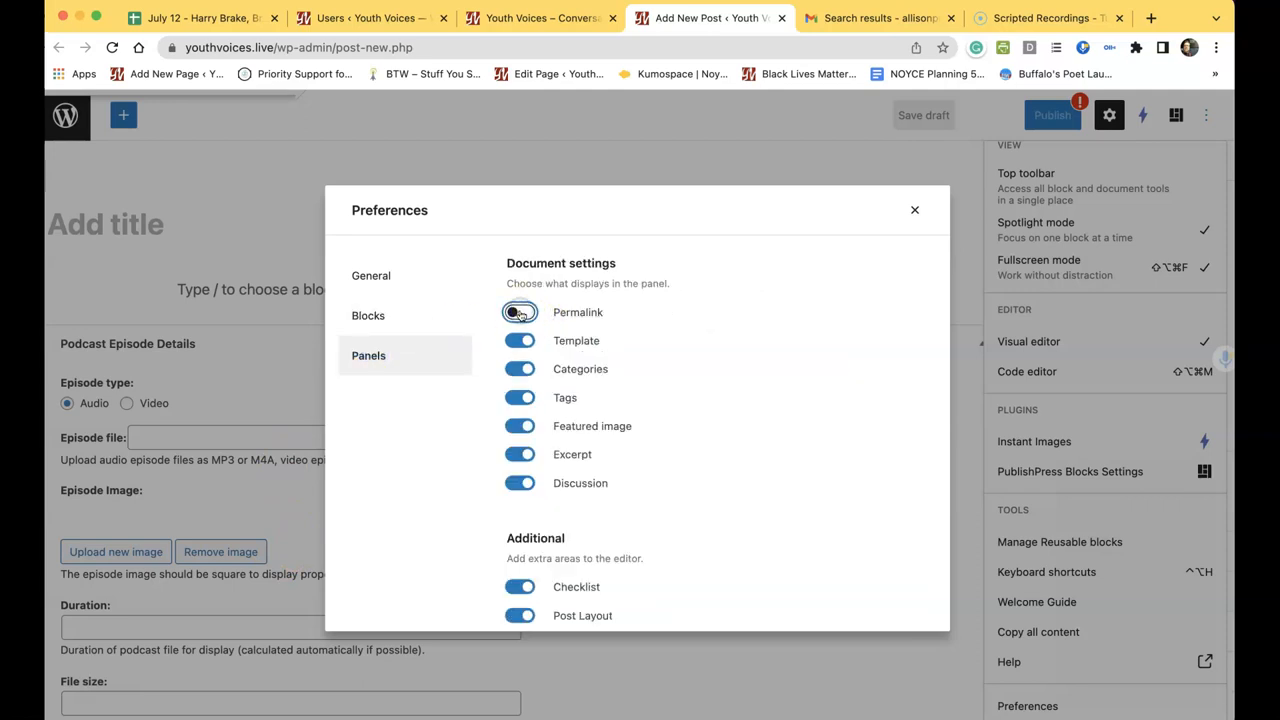
left_click(519, 311)
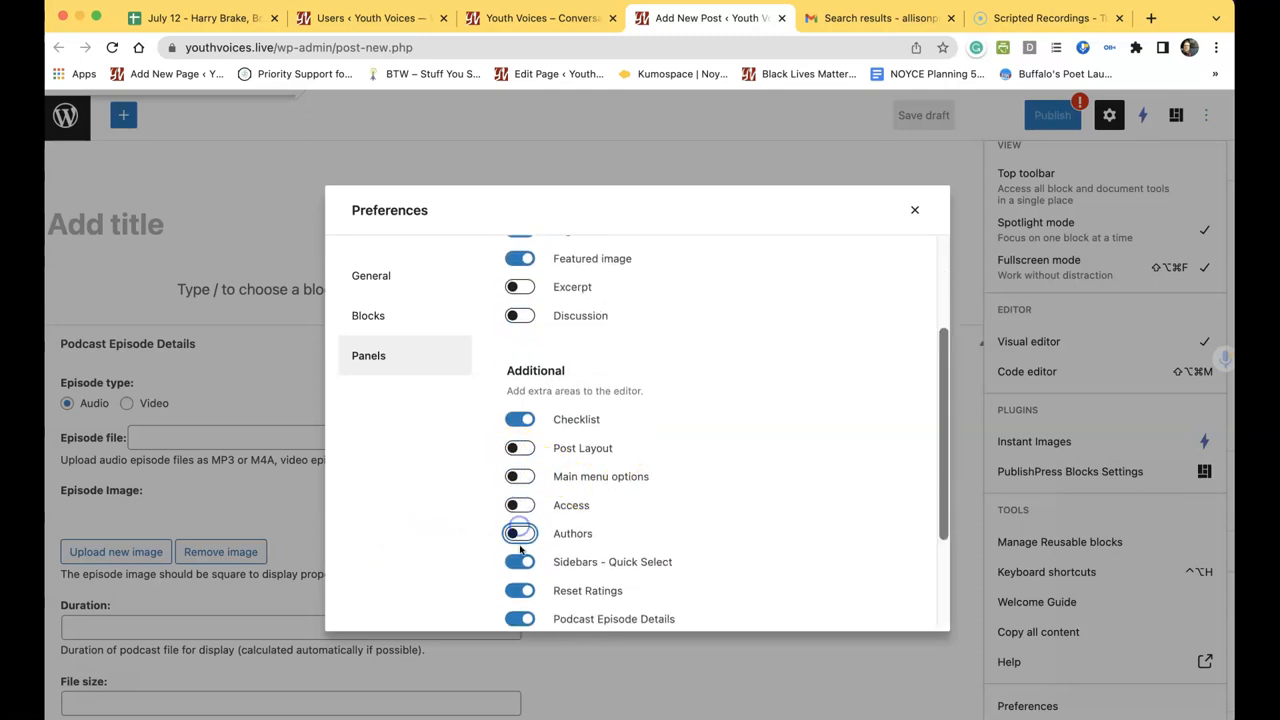
scroll("down", 3)
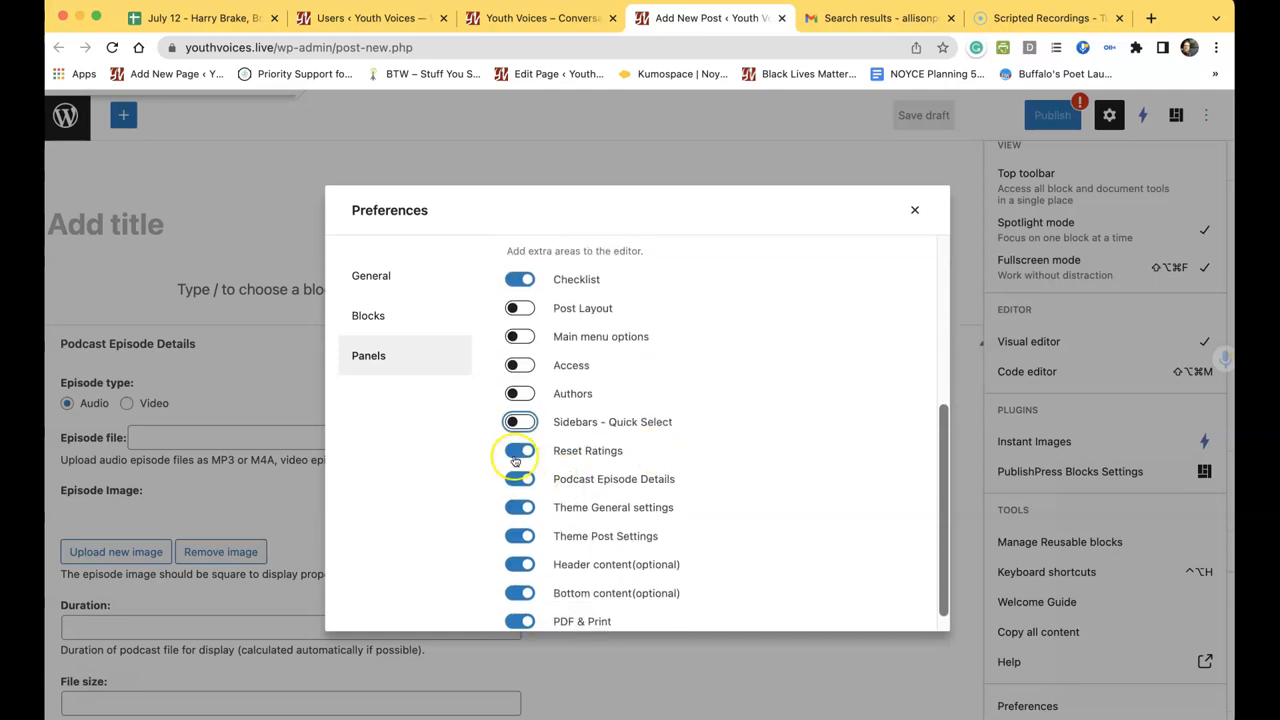
left_click(519, 507)
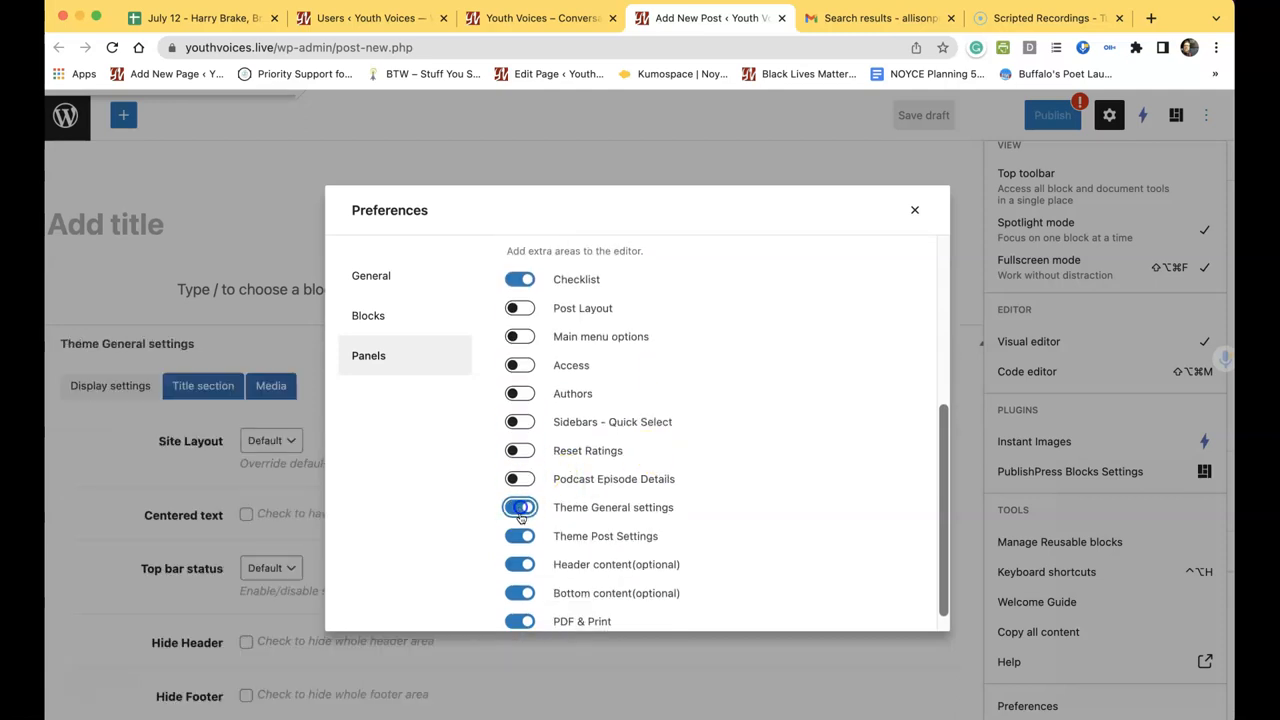
left_click(520, 507)
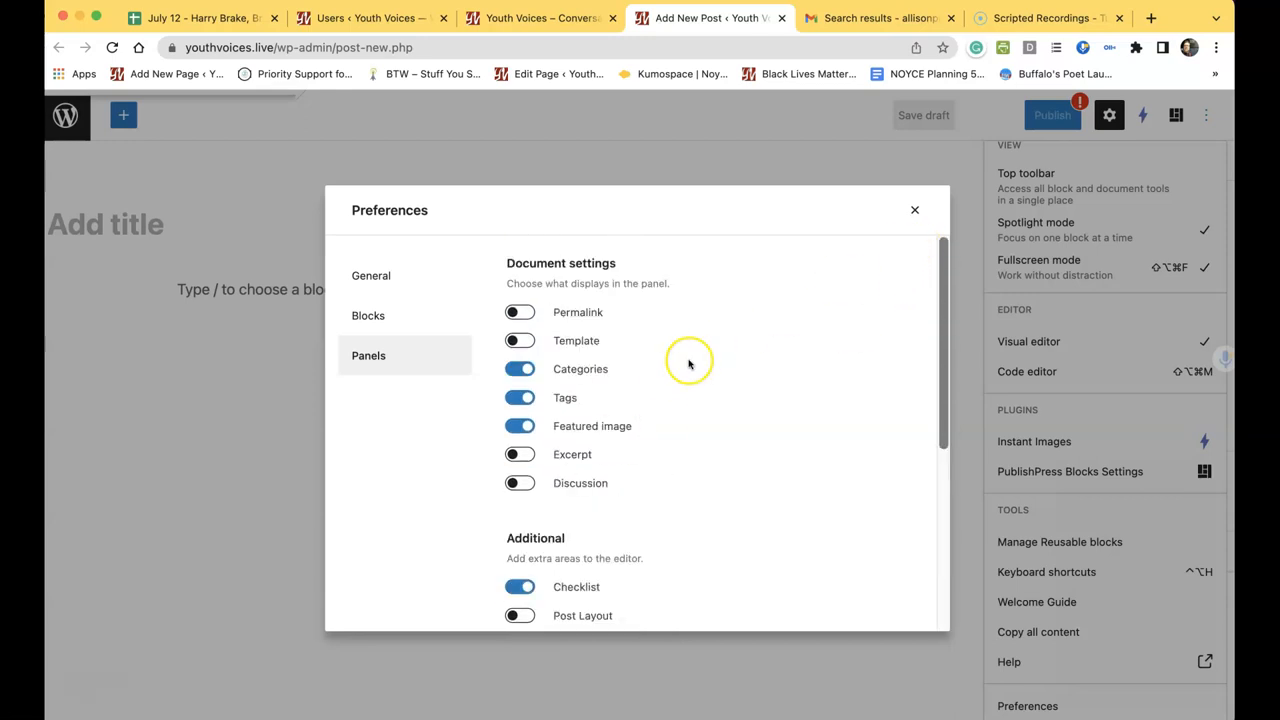
mouse_move(848, 225)
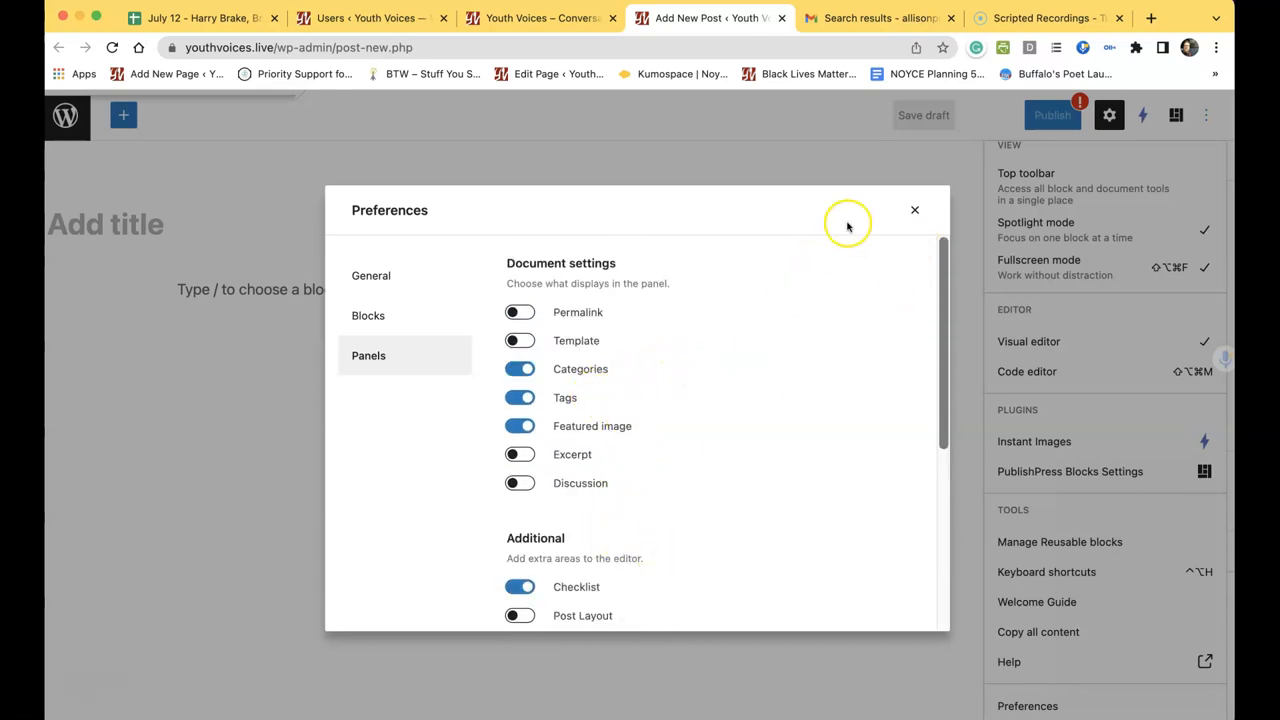
Close Preferences and the Options menu, then collapse the Status & visibility sidebar panel.
left_click(914, 210)
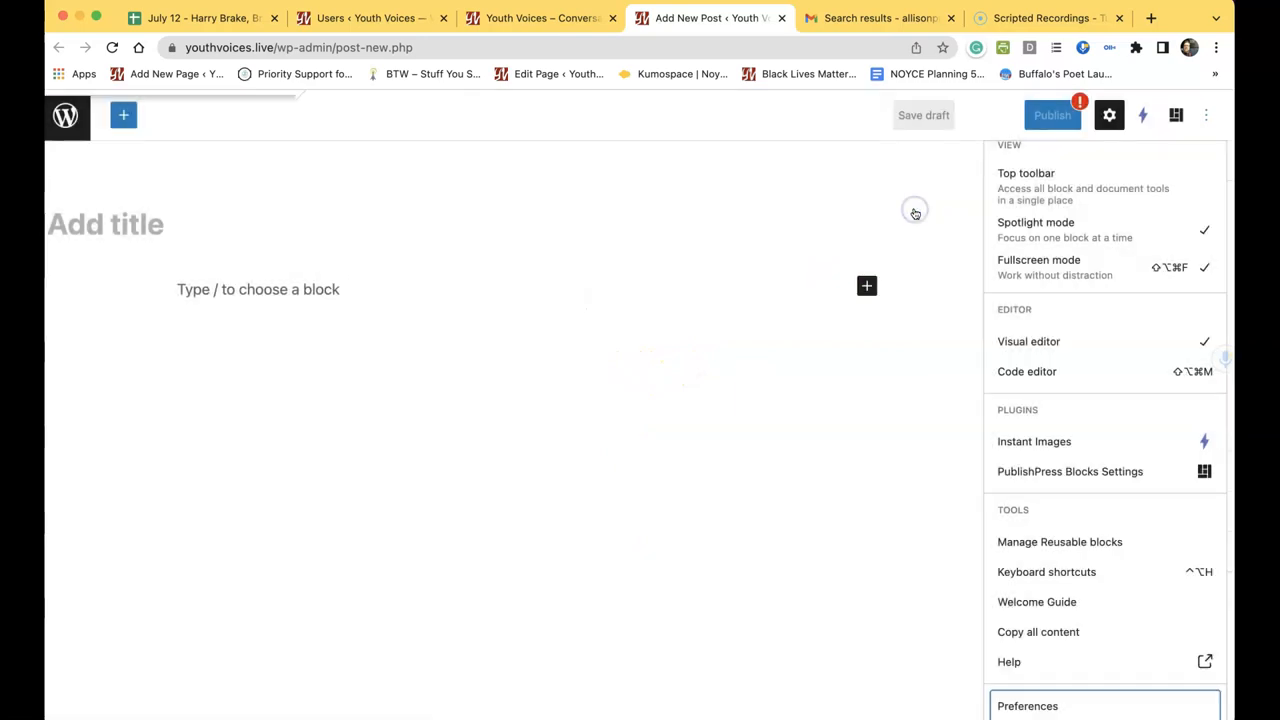
mouse_move(727, 358)
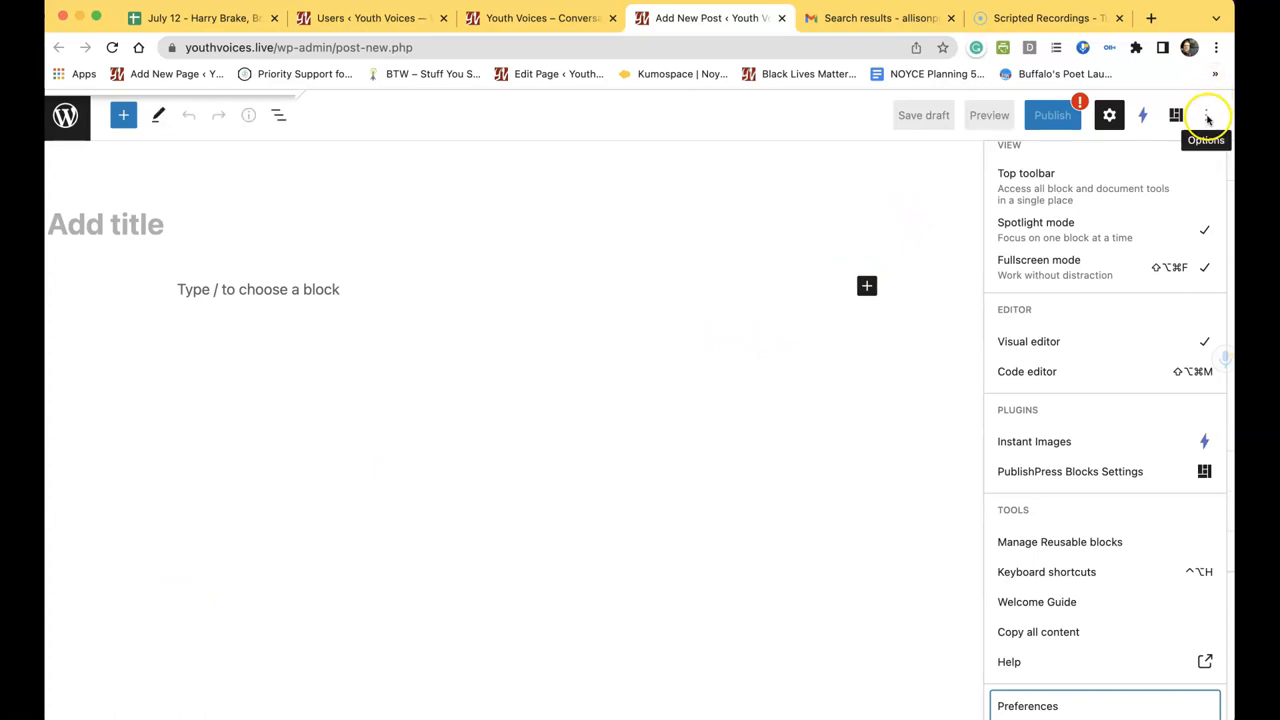
left_click(1205, 115)
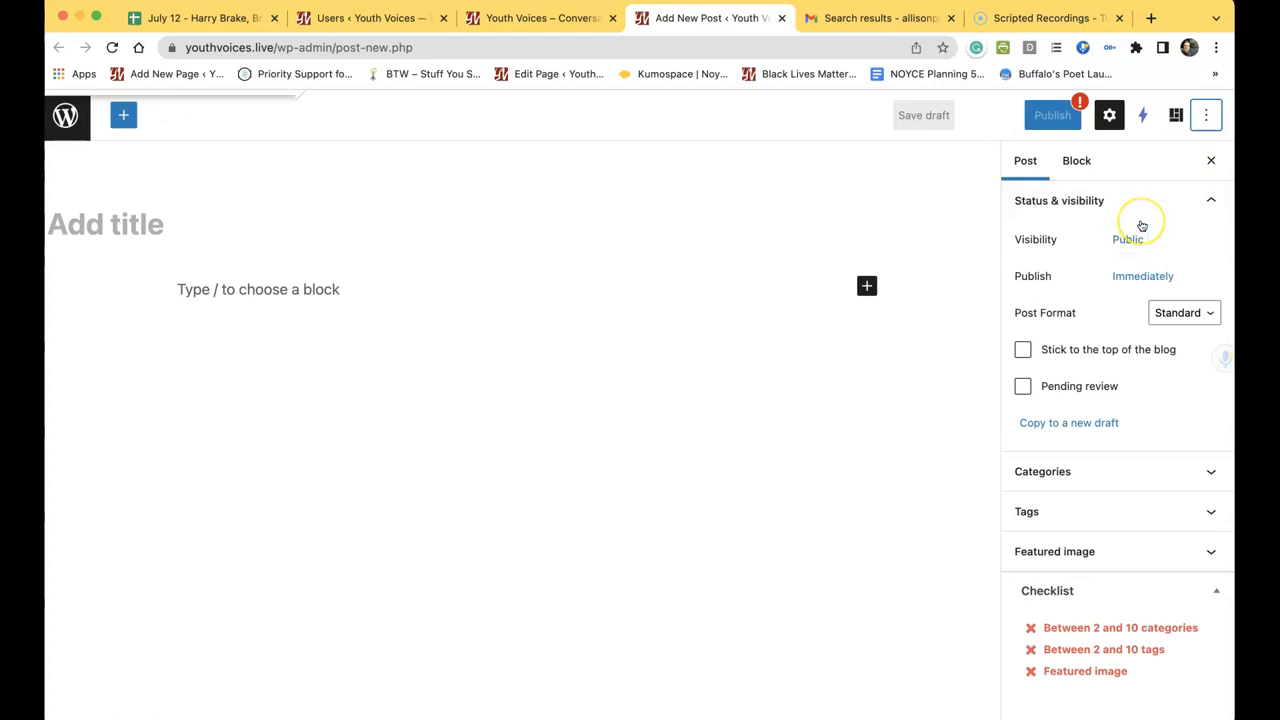
mouse_move(1215, 200)
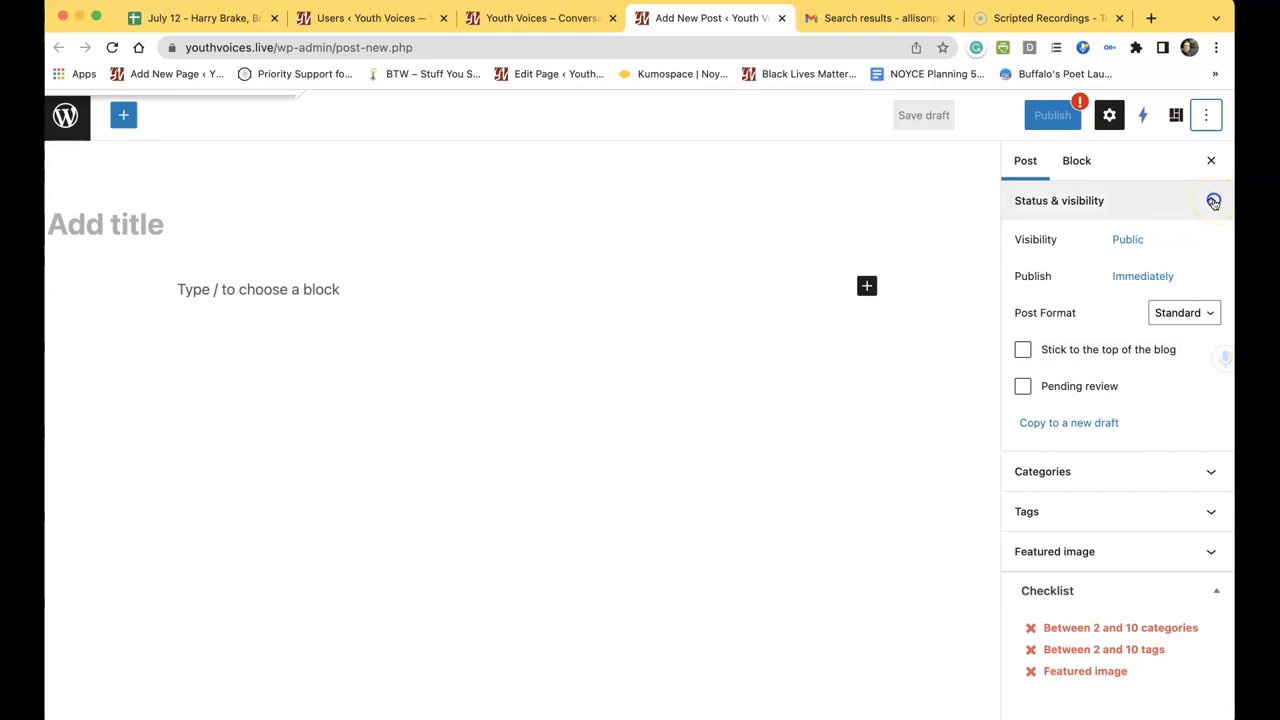
left_click(1211, 200)
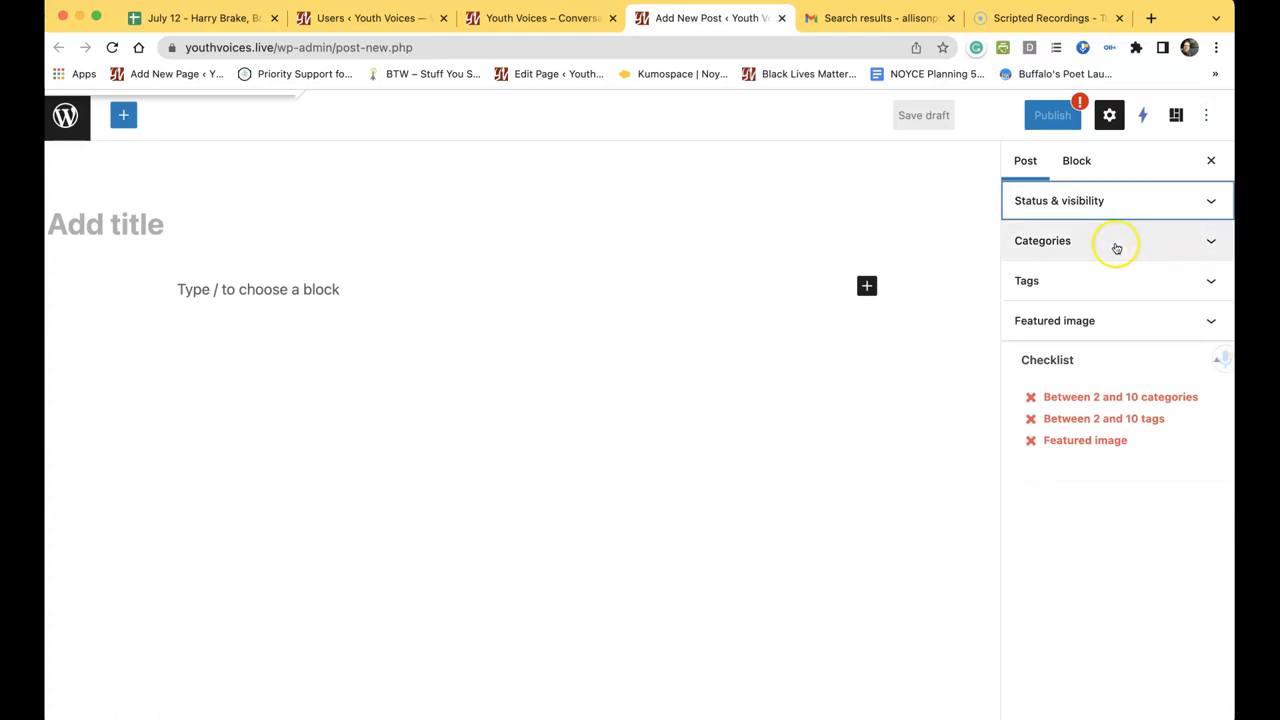
mouse_move(1124, 330)
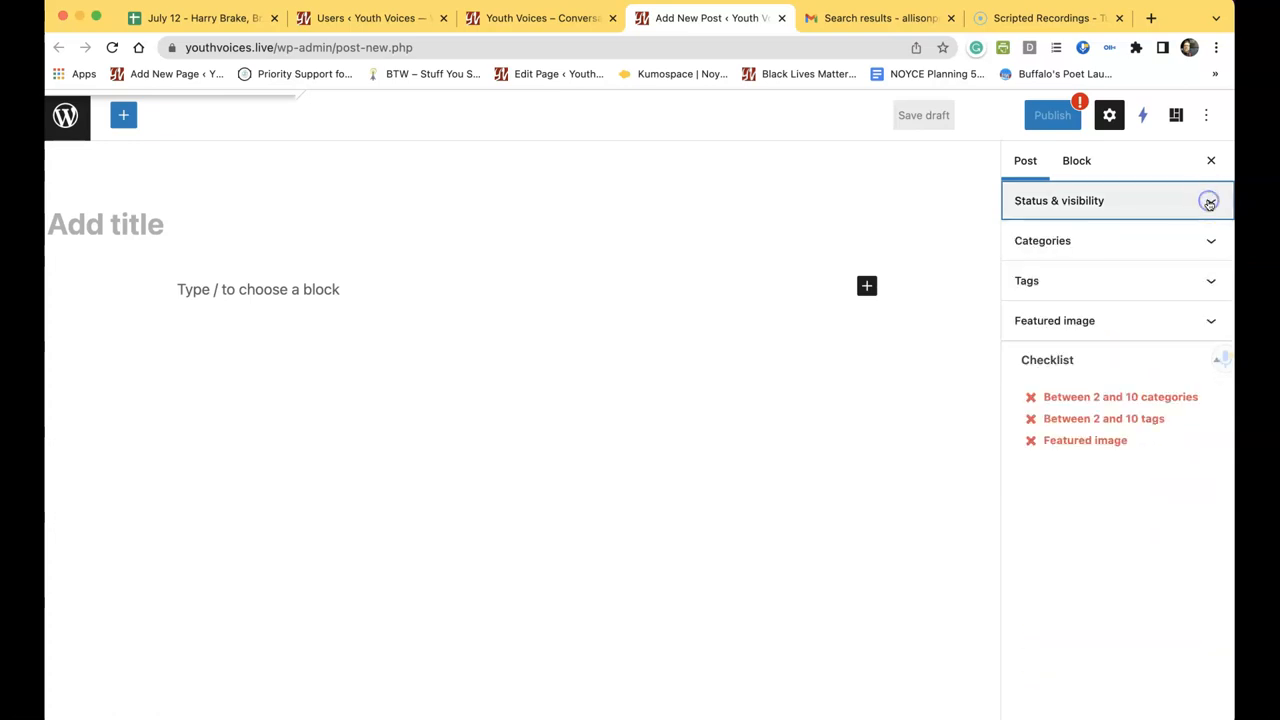
left_click(1210, 200)
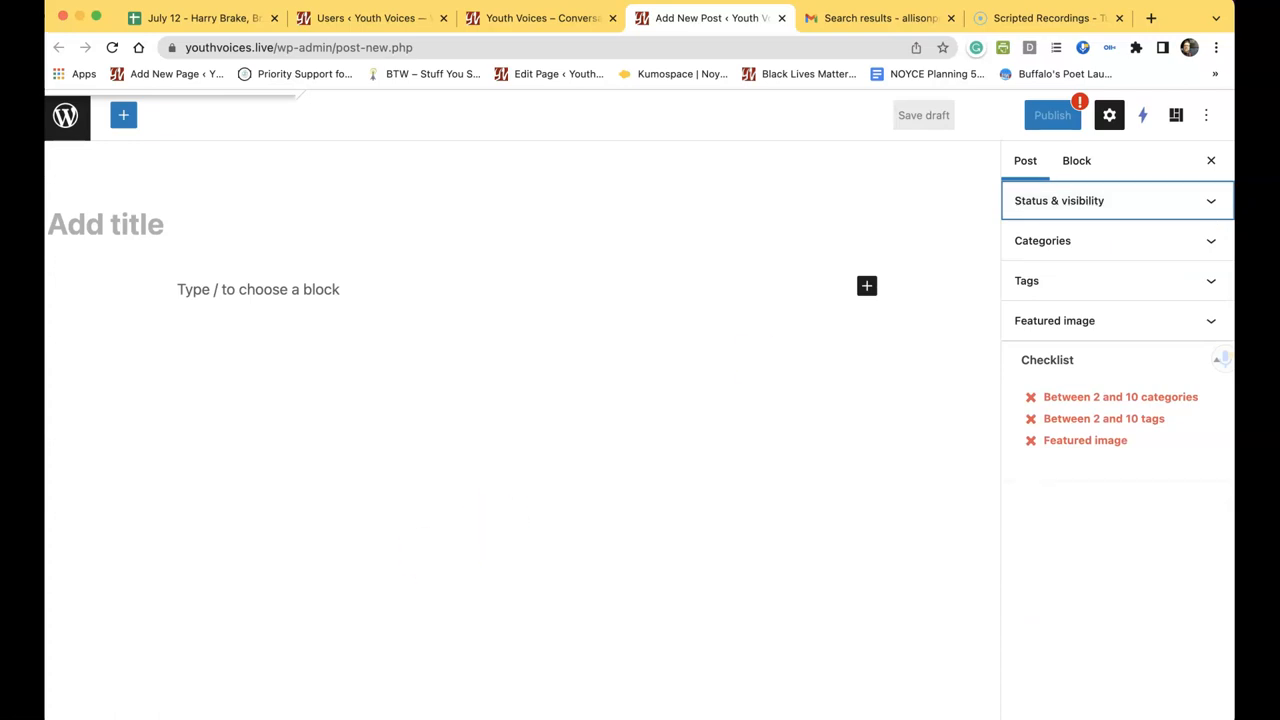
mouse_move(113, 658)
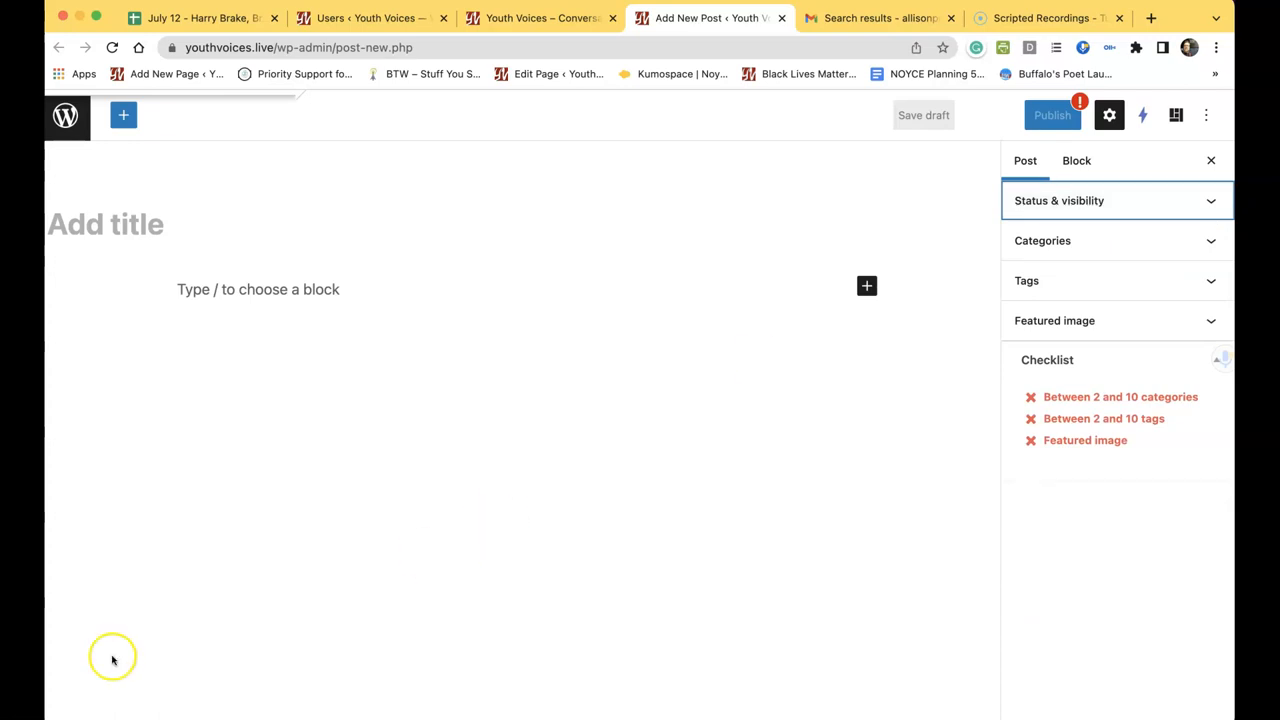